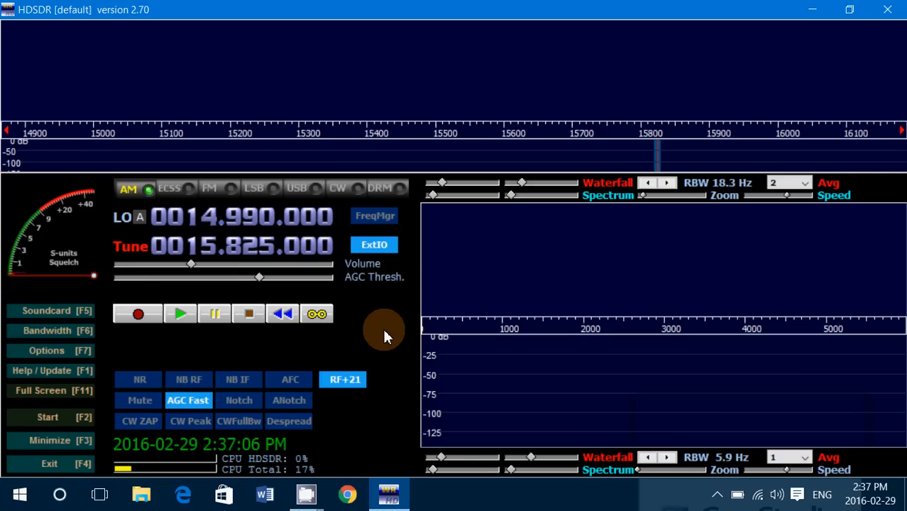
pyautogui.moveTo(397, 402)
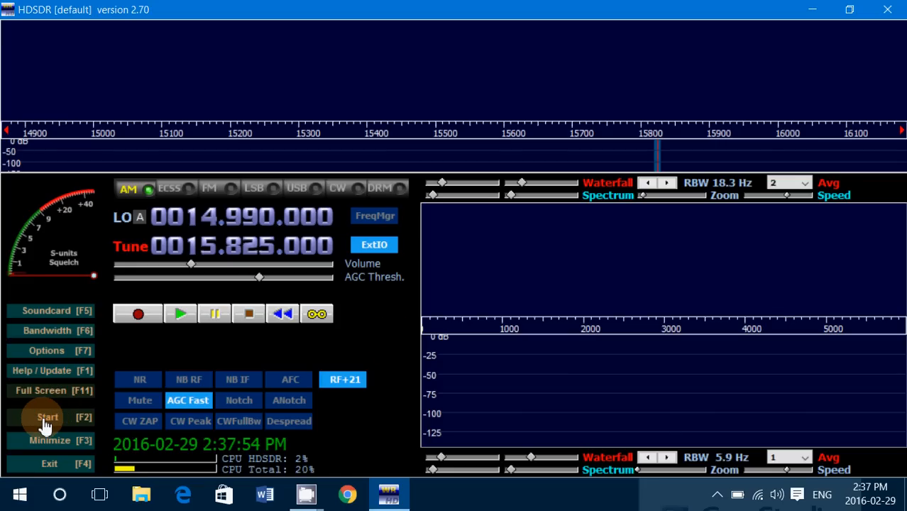
# Step: Start receiving so live shortwave signals fill the waterfall across 14900–16100 kHz
pyautogui.click(47, 417)
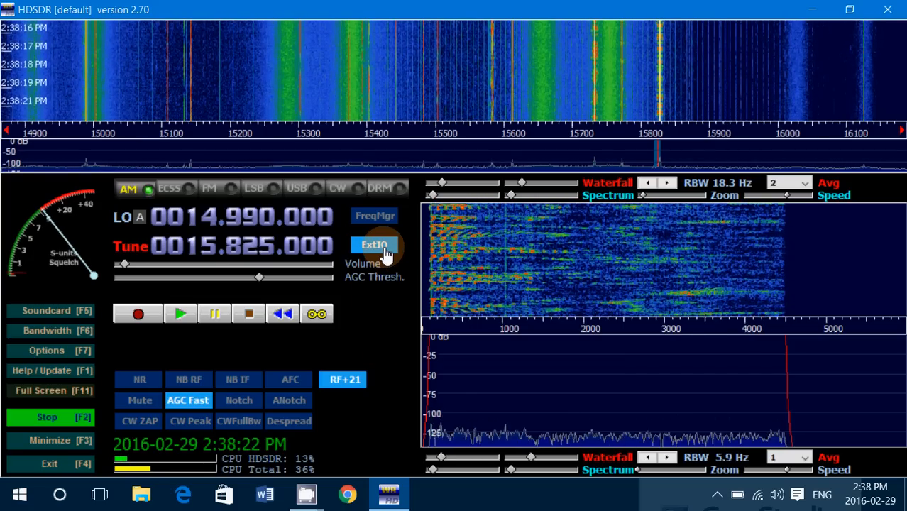
# Step: Open the RTL Settings dialog, move it aside, and switch RTL AGC off
pyautogui.click(374, 245)
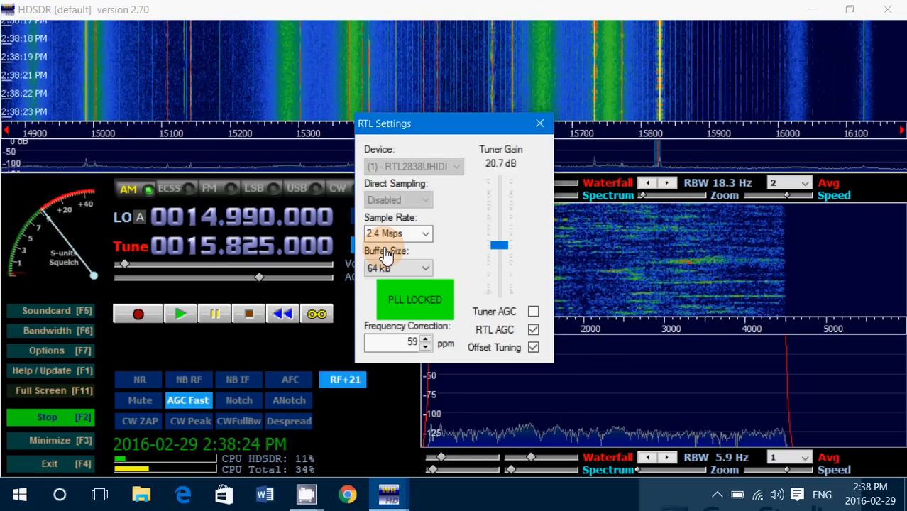
pyautogui.moveTo(454, 123); pyautogui.dragTo(486, 113)
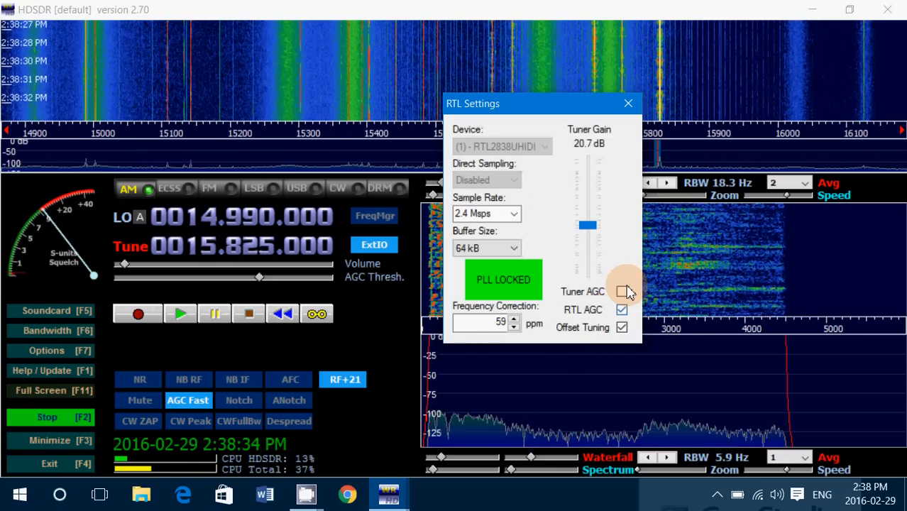
pyautogui.click(621, 292)
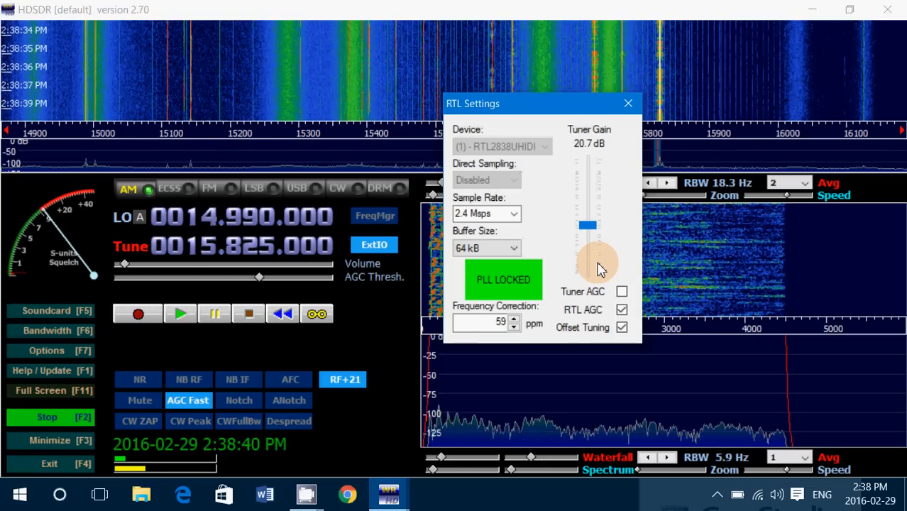
pyautogui.click(622, 310)
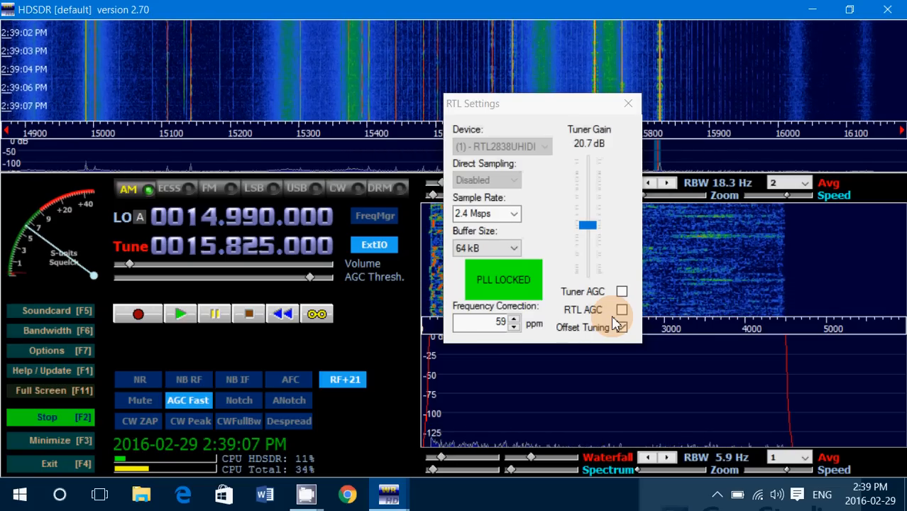
# Step: Enable Tuner AGC with RTL AGC left unchecked, so tuner gain reads AGC
pyautogui.click(621, 327)
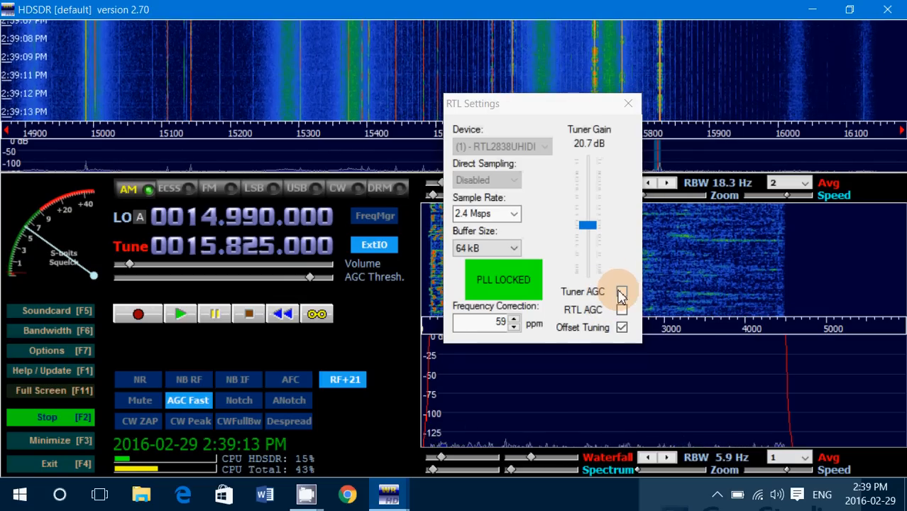
pyautogui.click(621, 292)
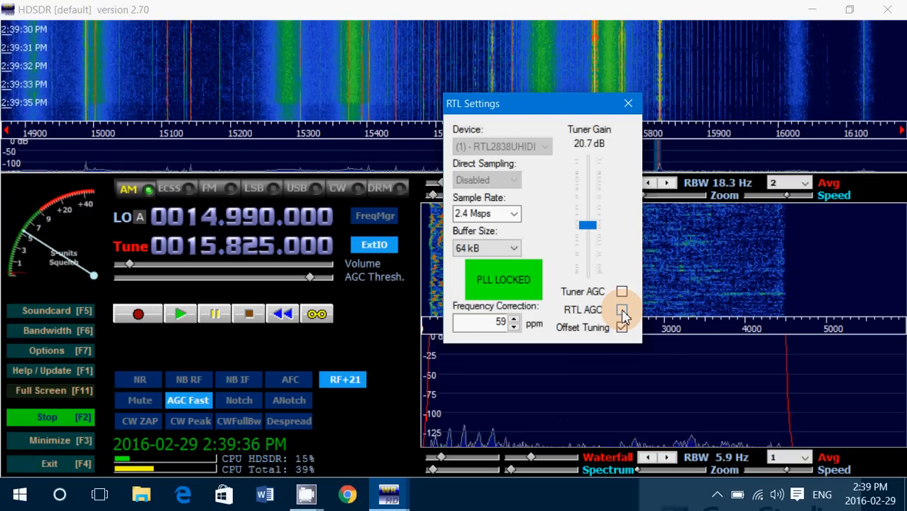
pyautogui.click(622, 292)
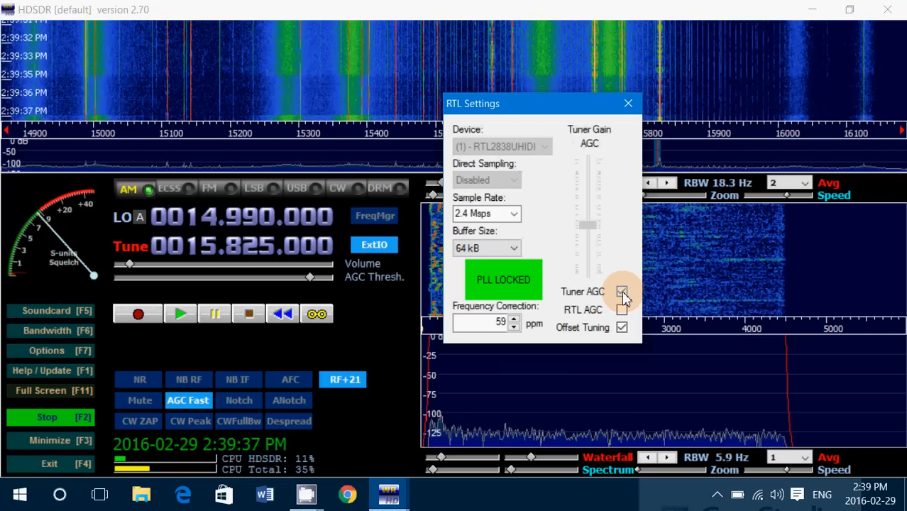
pyautogui.click(622, 292)
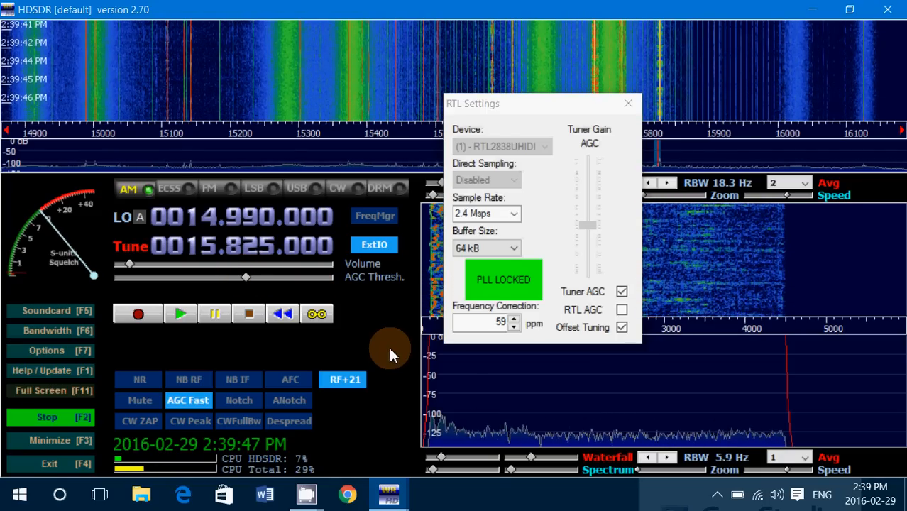
pyautogui.moveTo(366, 312)
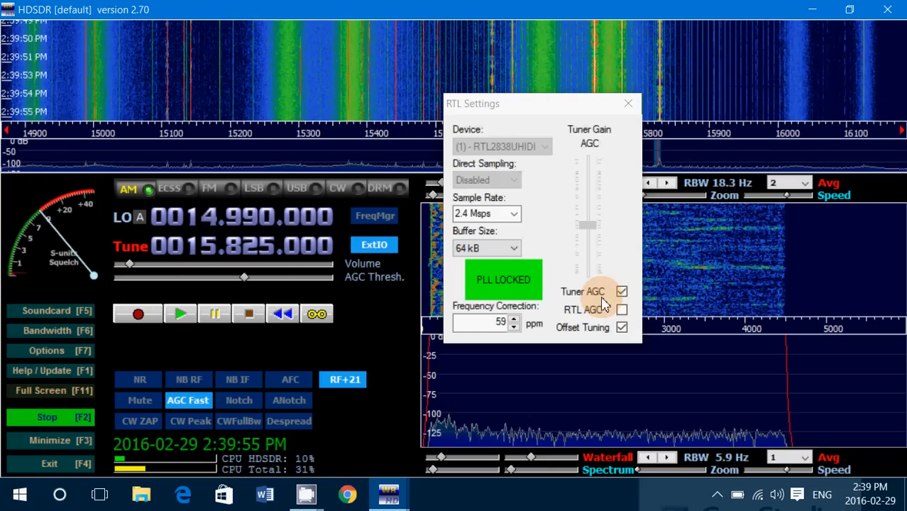
pyautogui.moveTo(398, 345)
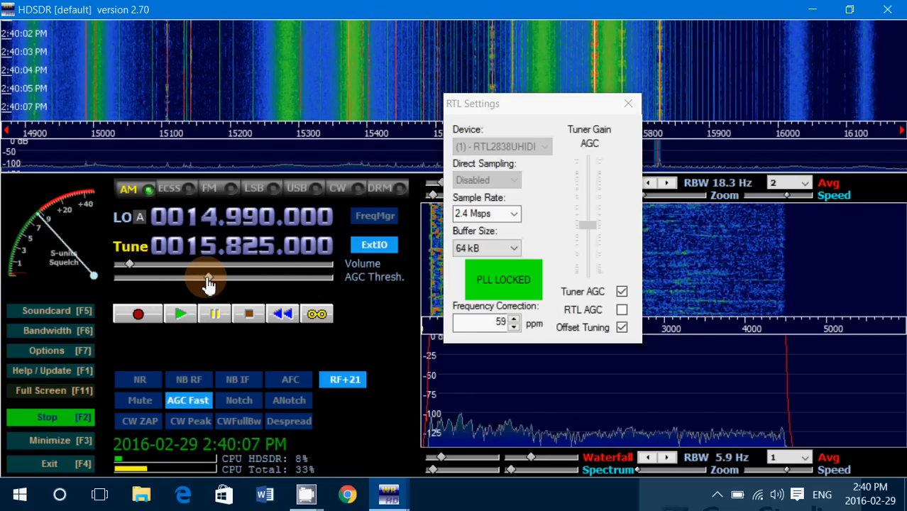
pyautogui.moveTo(302, 296)
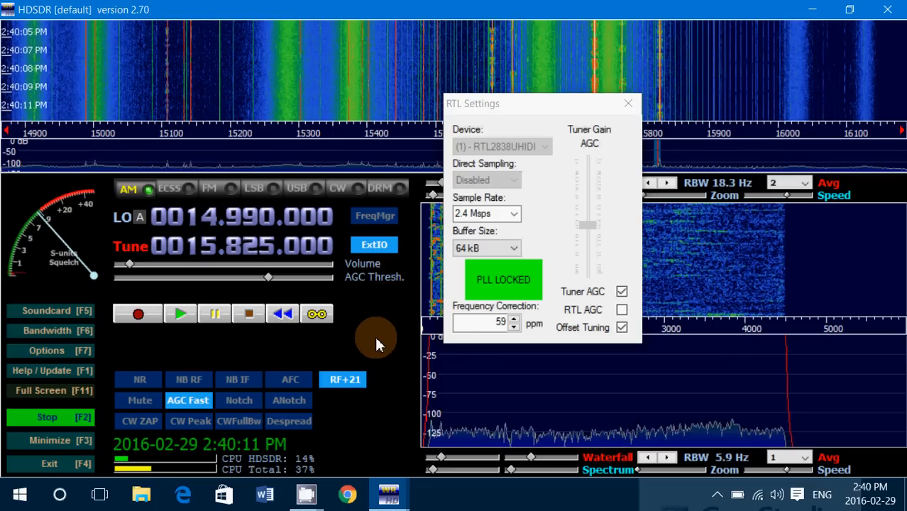
pyautogui.moveTo(550, 131)
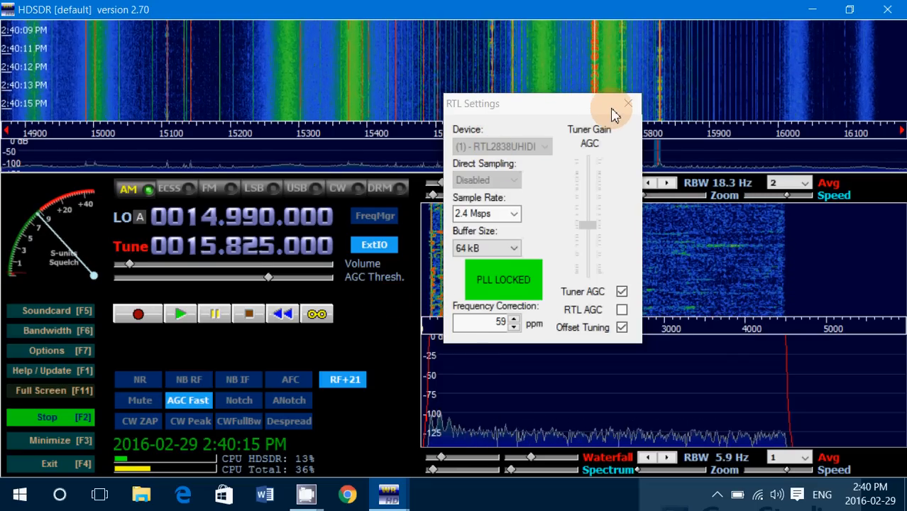
# Step: Close the RTL Settings dialog with the AGC threshold slightly raised
pyautogui.click(627, 103)
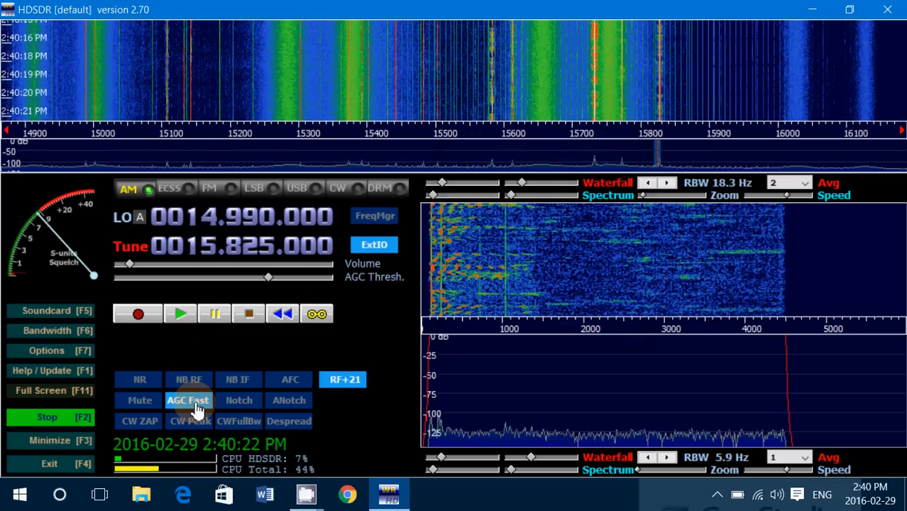
# Step: Cycle the AGC mode through Slow, Off and Fast, ending on AGC Slow
pyautogui.click(188, 399)
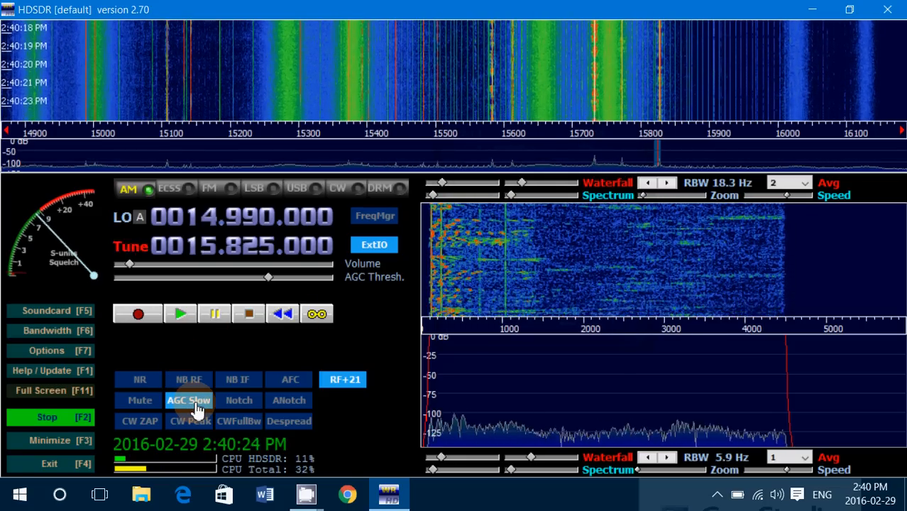
pyautogui.click(189, 399)
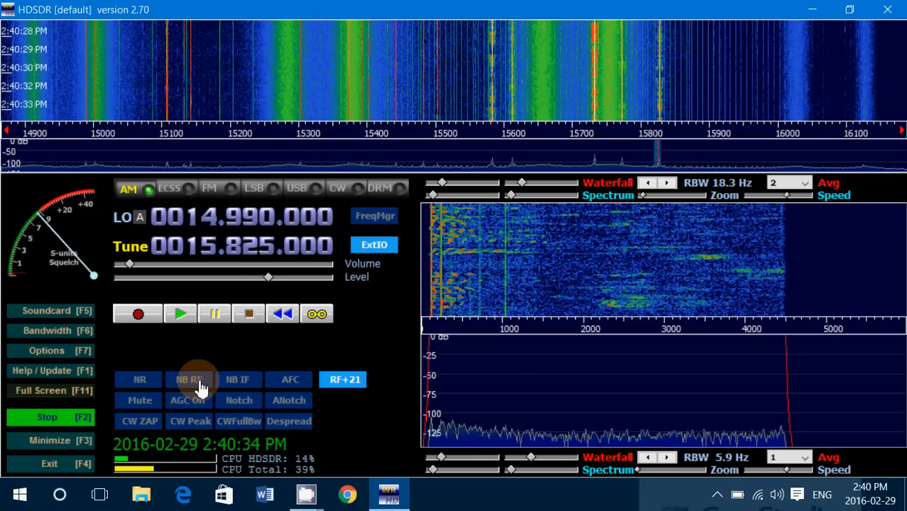
pyautogui.click(189, 399)
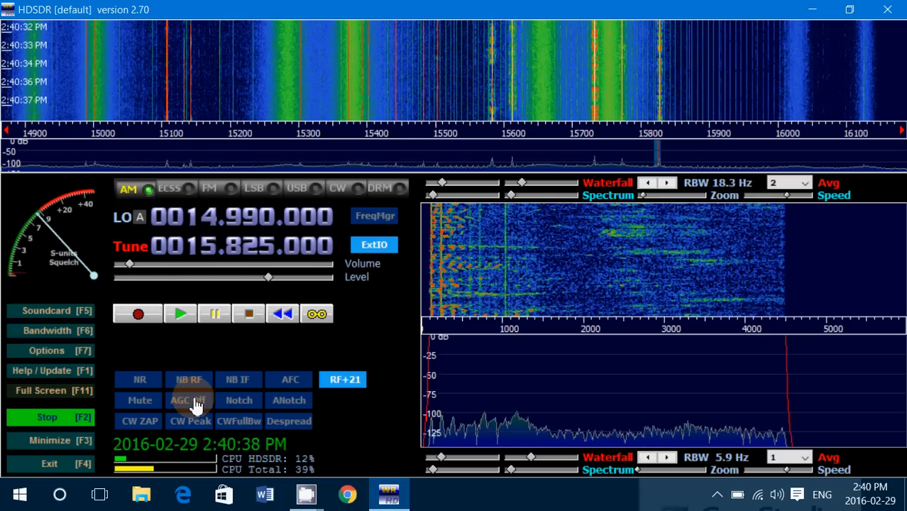
pyautogui.click(189, 400)
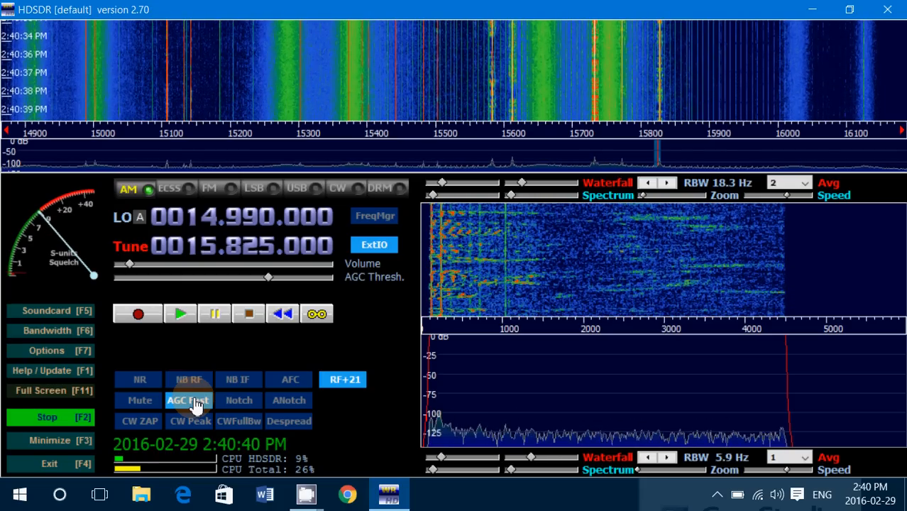
pyautogui.click(188, 399)
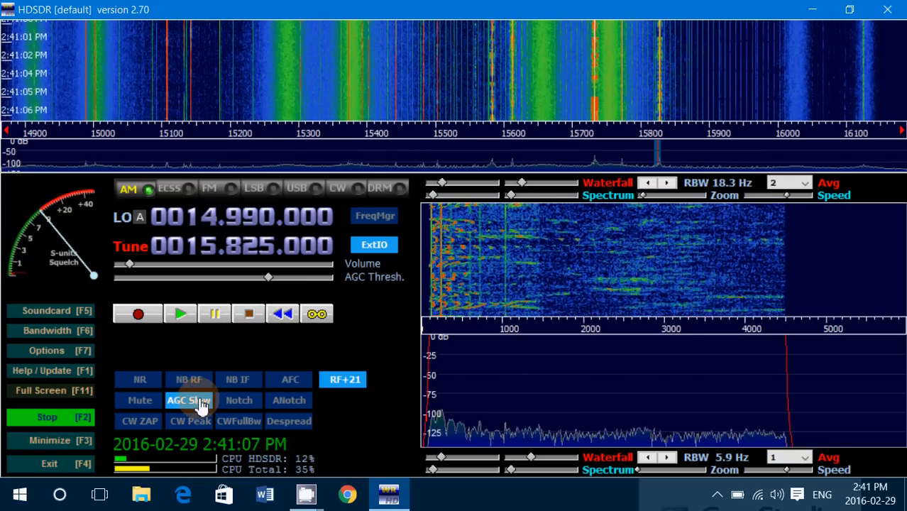
pyautogui.click(190, 400)
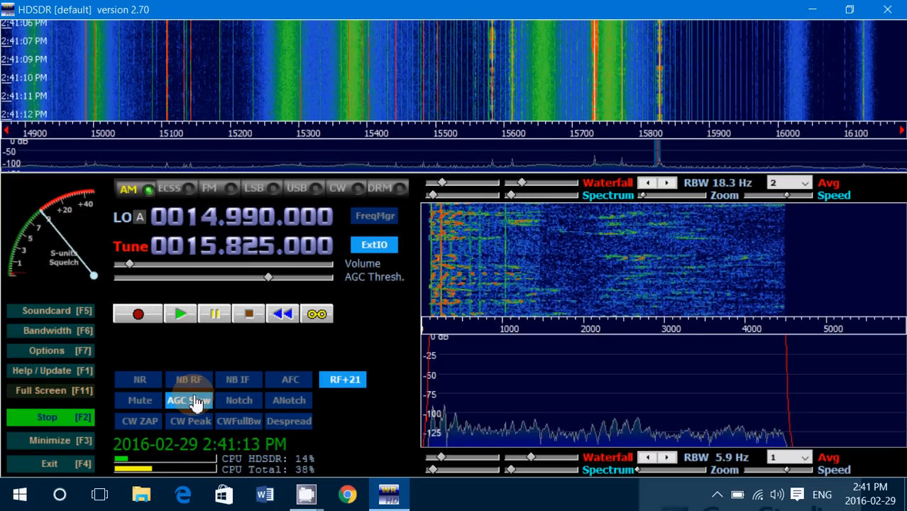
pyautogui.click(188, 400)
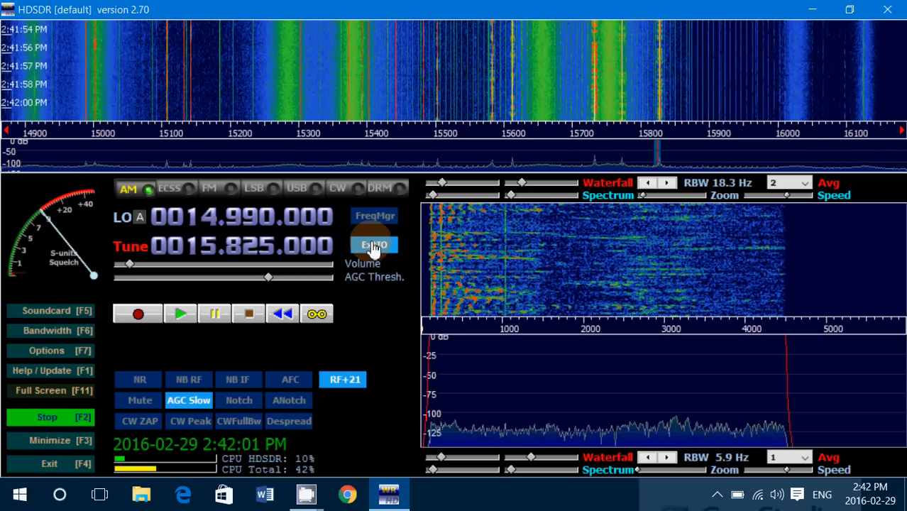
pyautogui.click(374, 244)
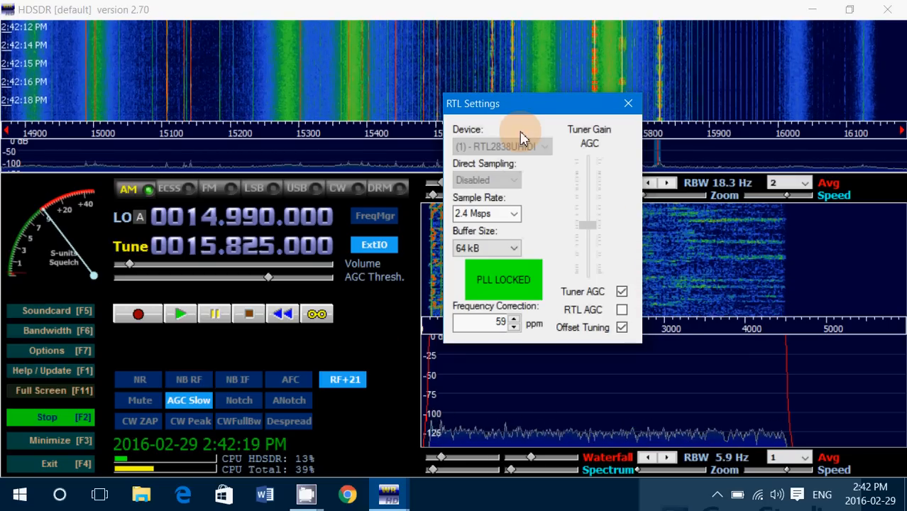
pyautogui.click(628, 103)
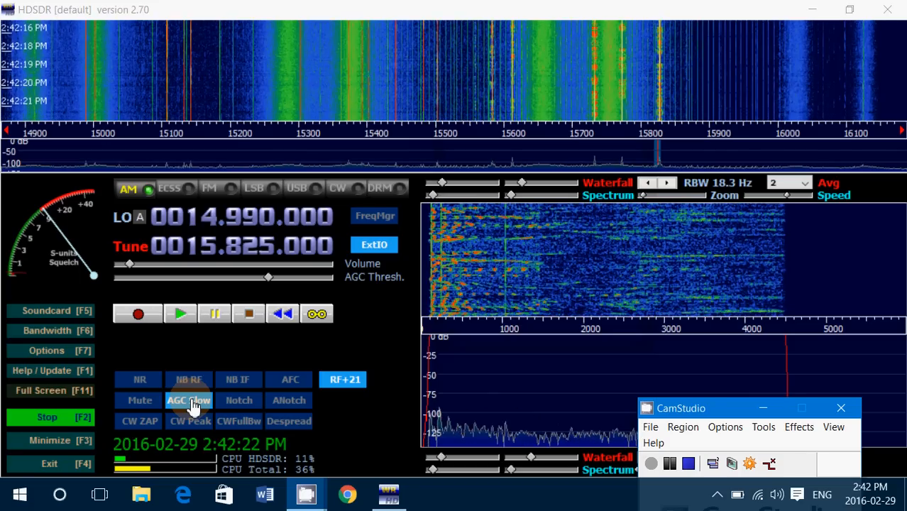
# Step: Step the AGC through Off, Fast, Med and Off, returning it to AGC Fast
pyautogui.click(188, 399)
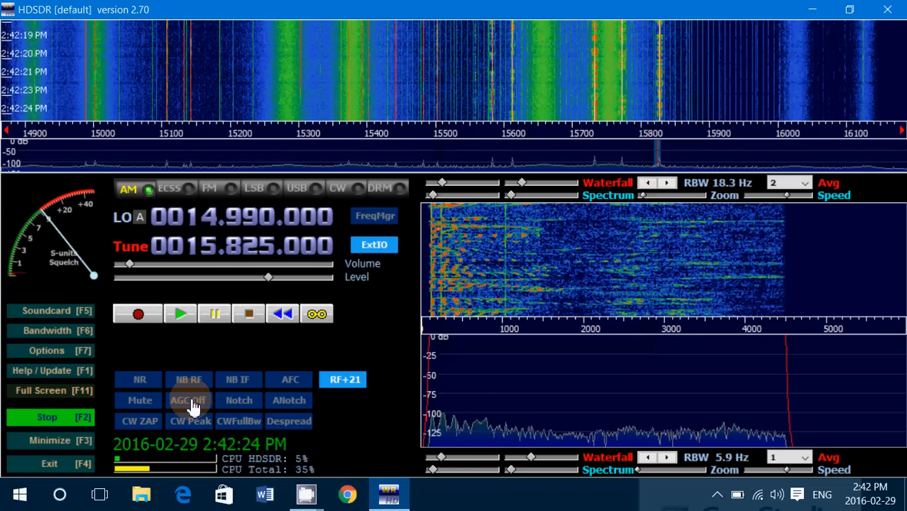
pyautogui.click(188, 400)
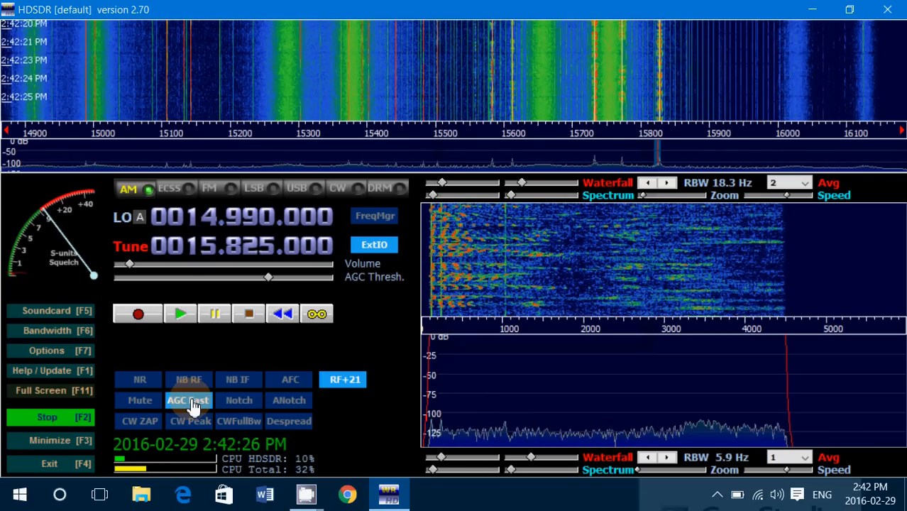
pyautogui.click(188, 400)
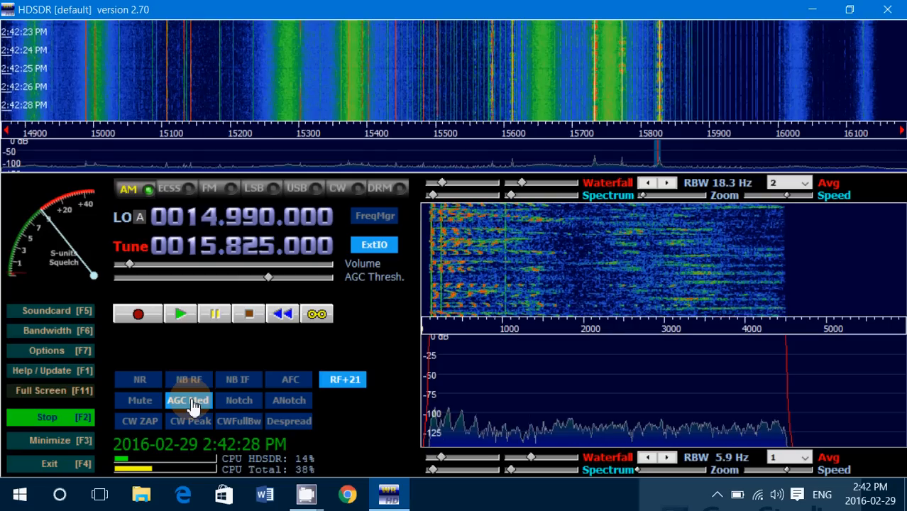
pyautogui.click(188, 399)
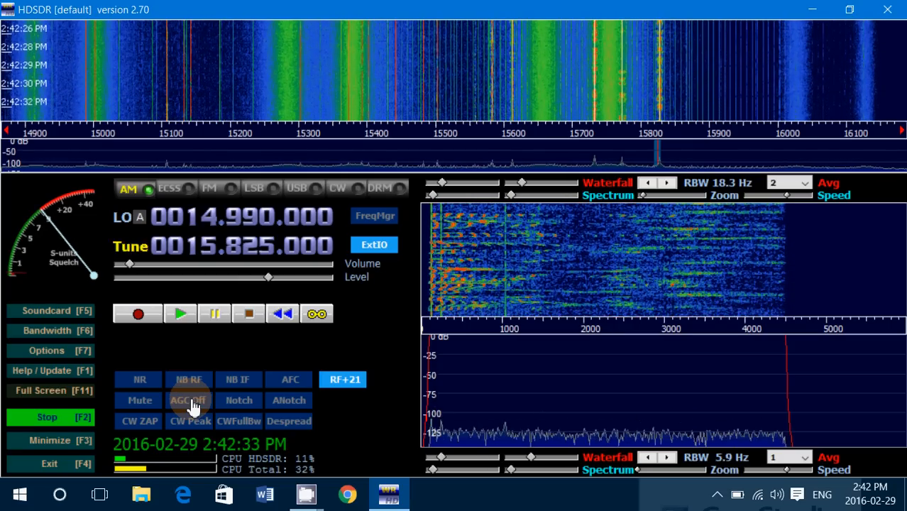
pyautogui.click(188, 399)
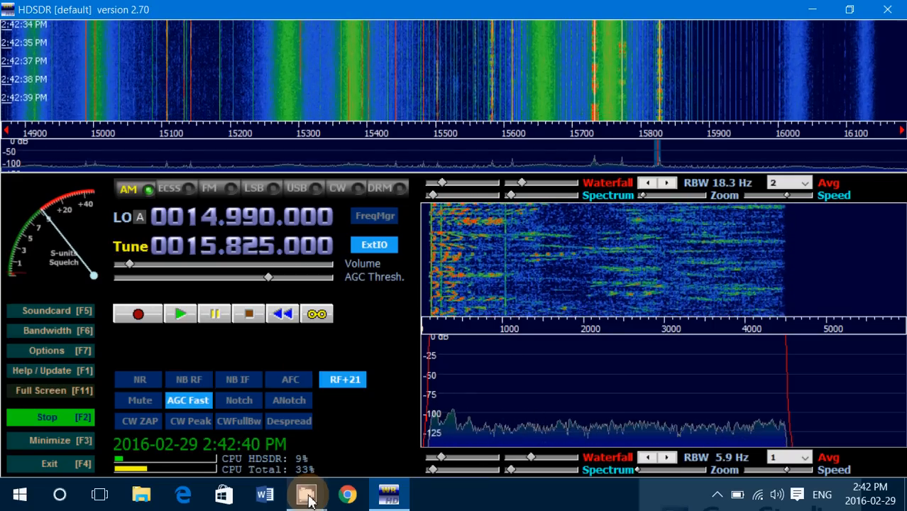
pyautogui.click(307, 494)
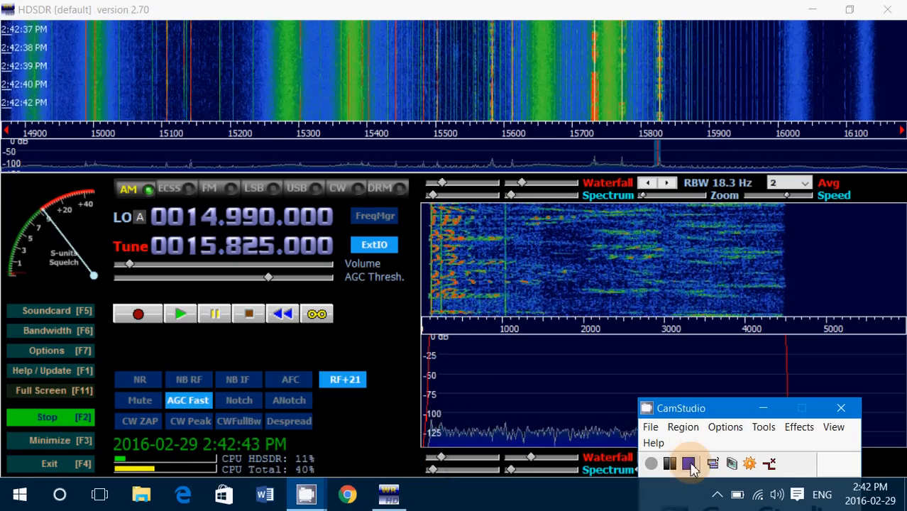